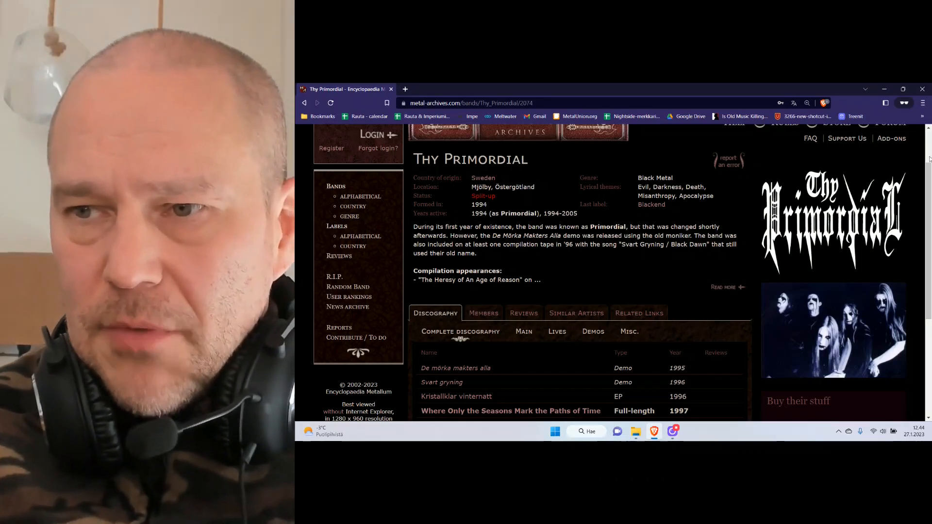
Scroll the band page until the Complete discography table, 1995 demo to 2022 compilation, is in view
{"action": "scroll", "scroll_direction": "down", "scroll_amount": 3}
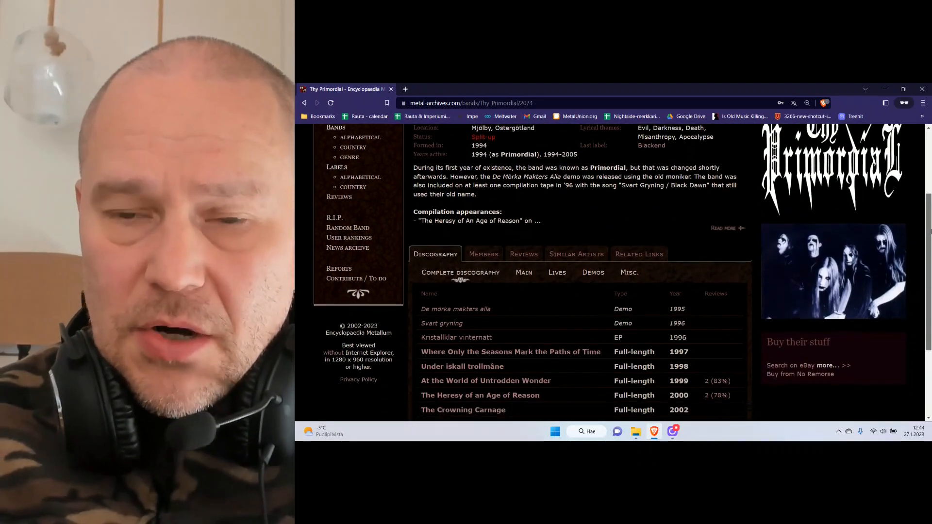
{"action": "scroll", "scroll_direction": "down", "scroll_amount": 3}
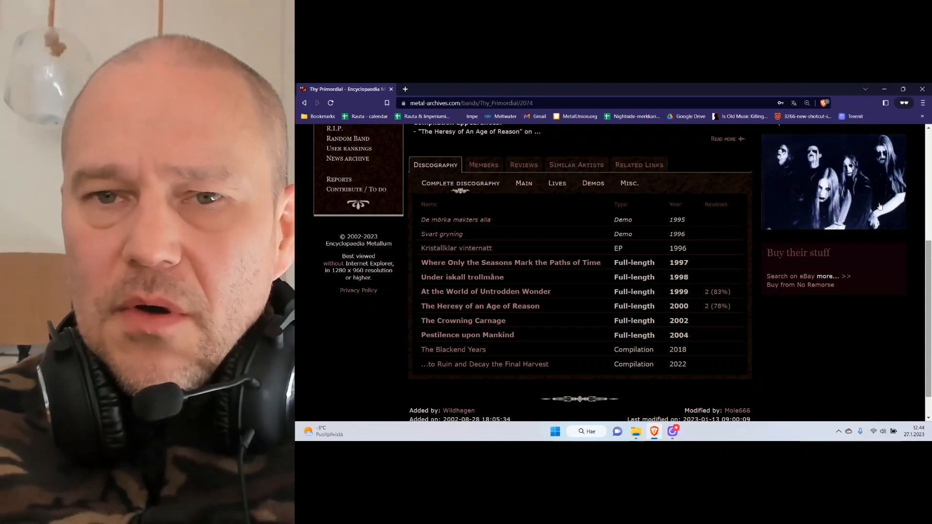
{"action": "left_click", "coordinate": [483, 165]}
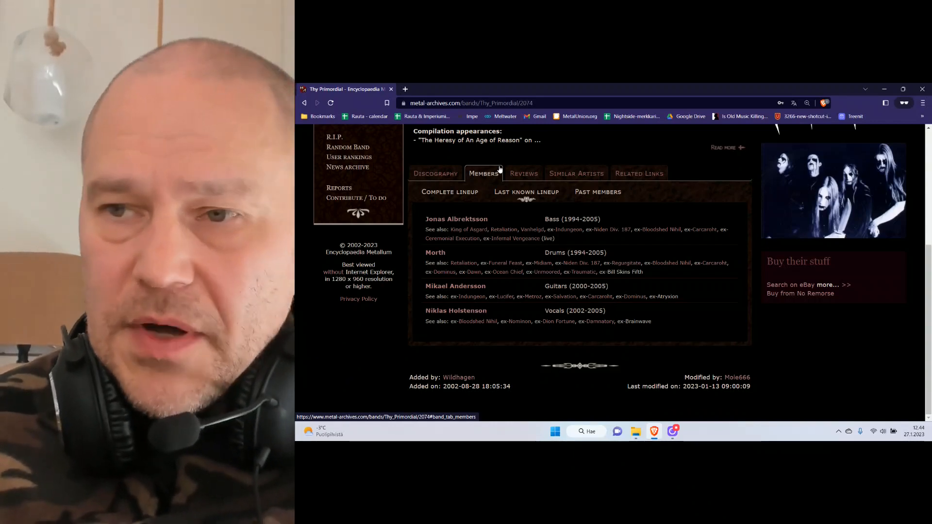
{"action": "mouse_move", "coordinate": [753, 352]}
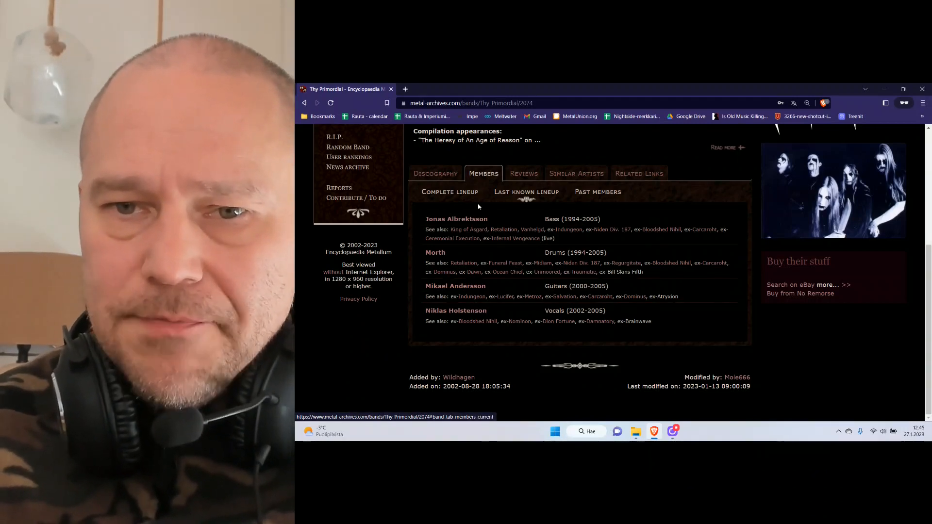
{"action": "left_click", "coordinate": [435, 173]}
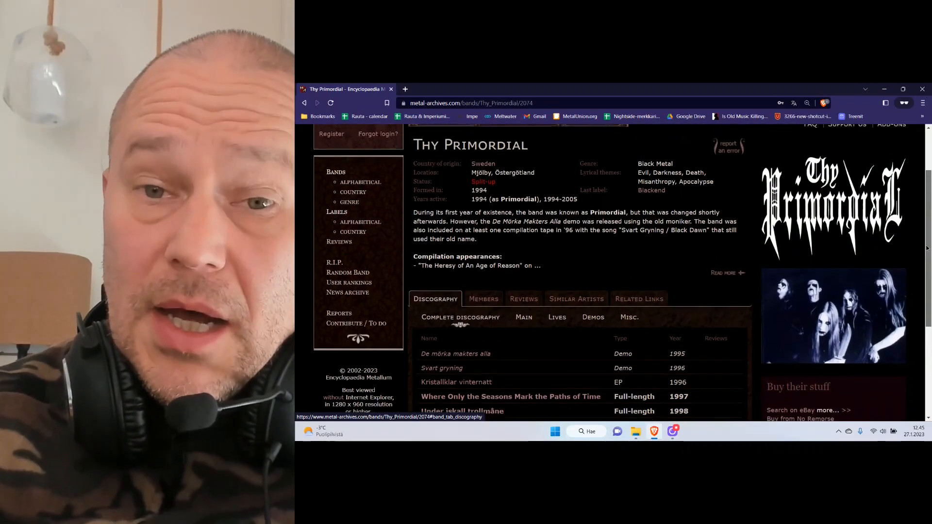
{"action": "scroll", "scroll_direction": "down", "scroll_amount": 3}
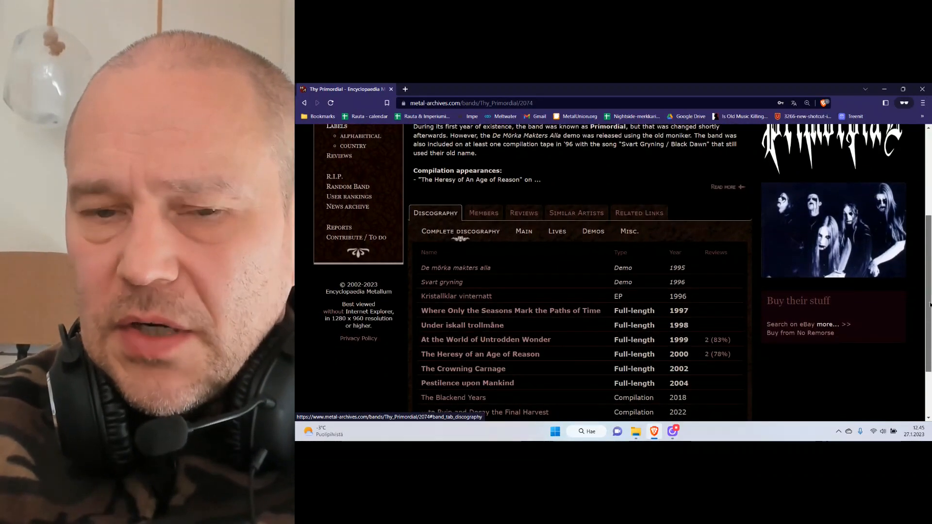
{"action": "scroll", "scroll_direction": "down", "scroll_amount": 3}
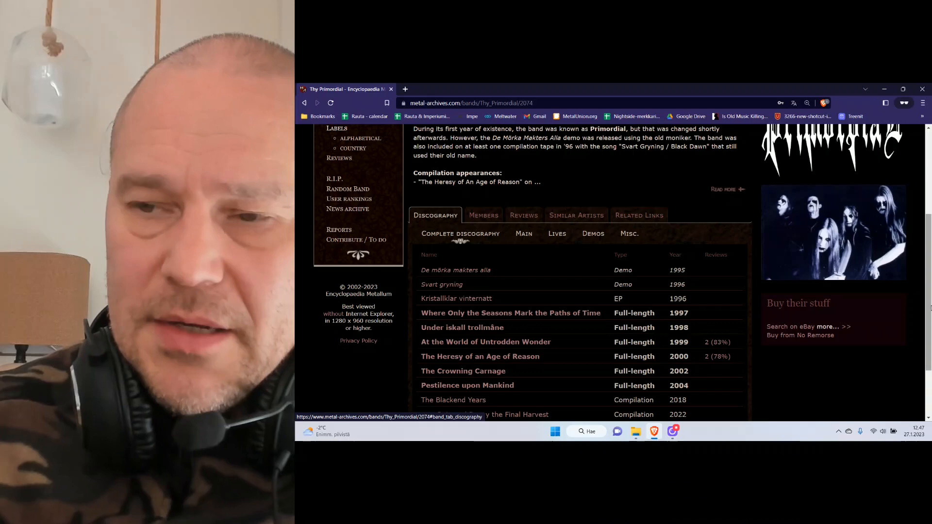
{"action": "scroll", "scroll_direction": "down", "scroll_amount": 3}
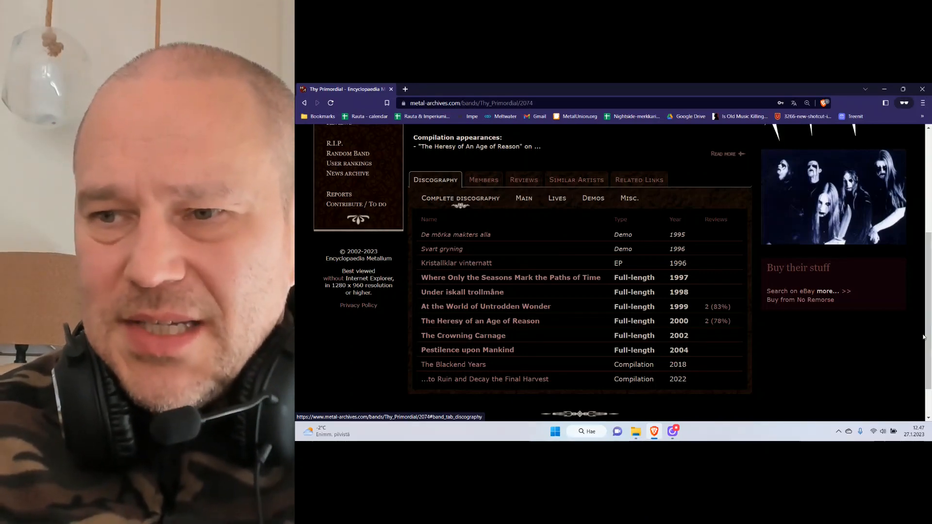
{"action": "scroll", "scroll_direction": "up", "scroll_amount": 3}
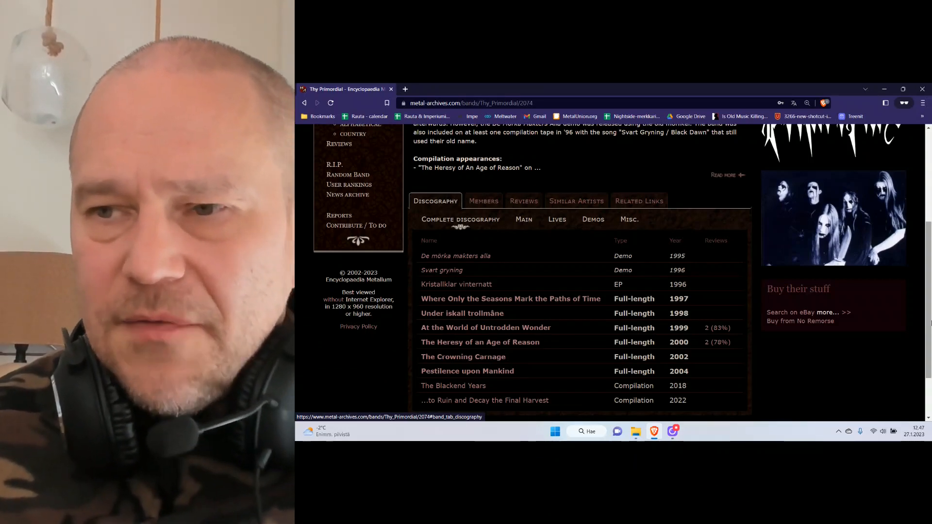
{"action": "scroll", "scroll_direction": "down", "scroll_amount": 3}
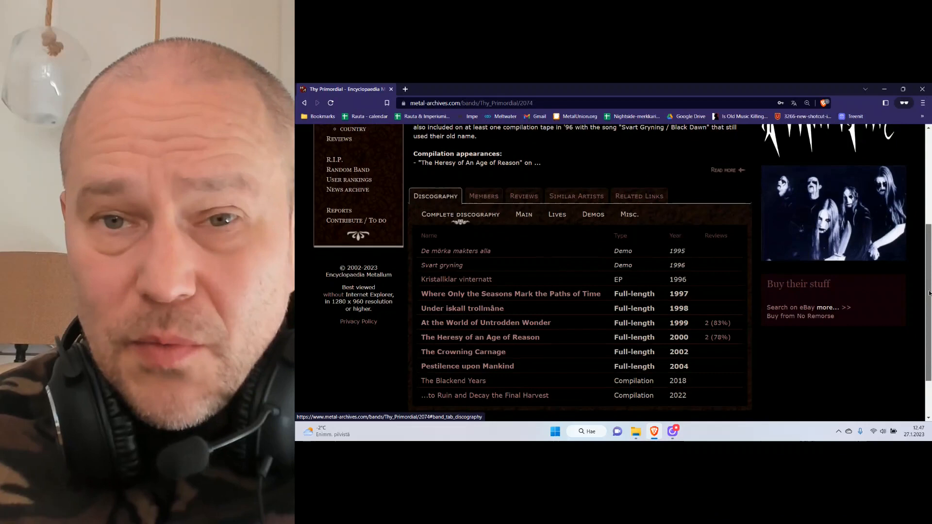
{"action": "scroll", "scroll_direction": "down", "scroll_amount": 3}
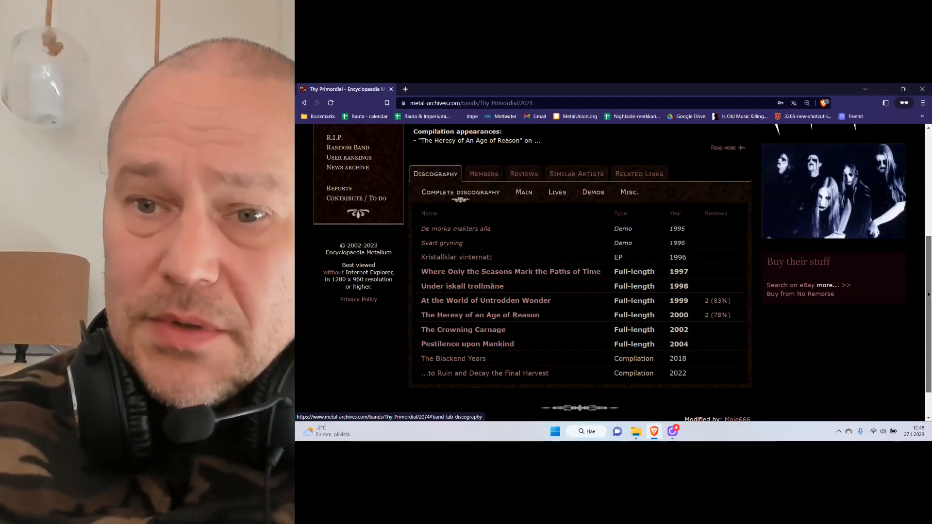
{"action": "scroll", "scroll_direction": "down", "scroll_amount": 3}
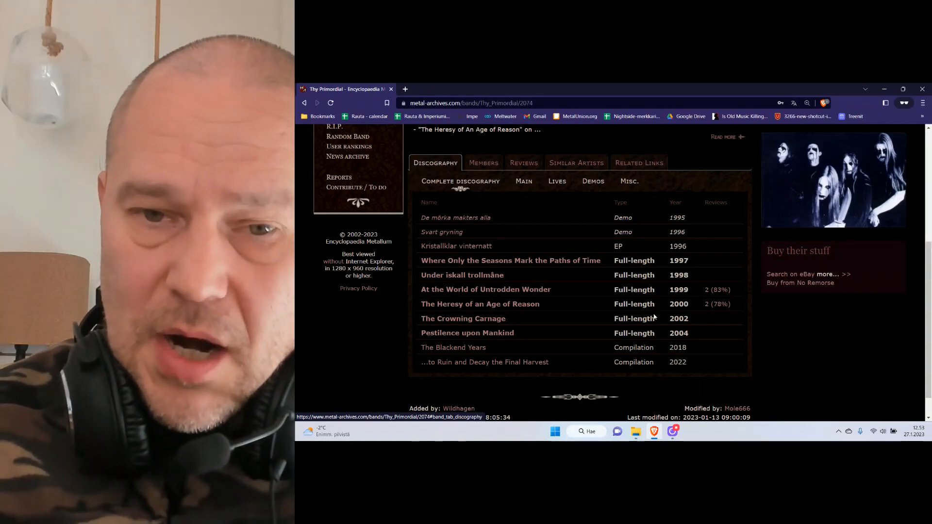
Open the 2004 album Pestilence upon Mankind from the discography, showing its song list
{"action": "left_click", "coordinate": [467, 333]}
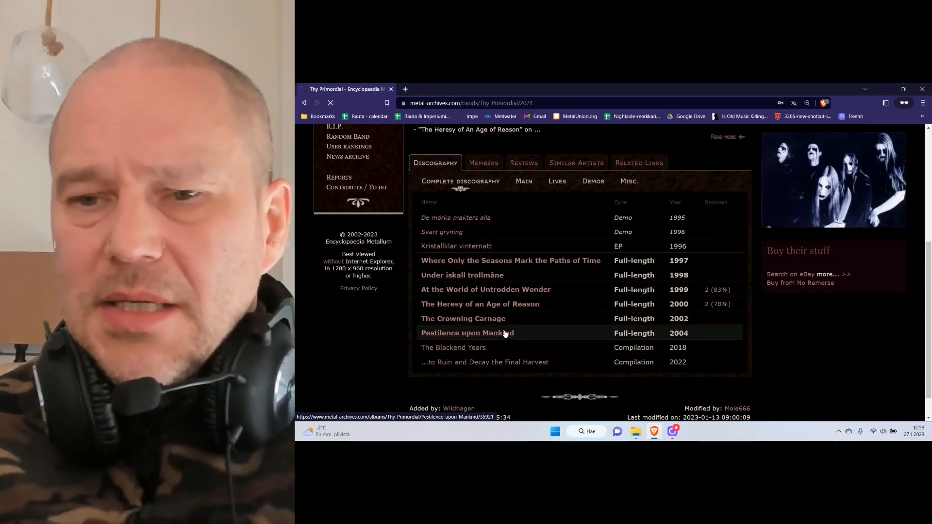
{"action": "left_click", "coordinate": [467, 333]}
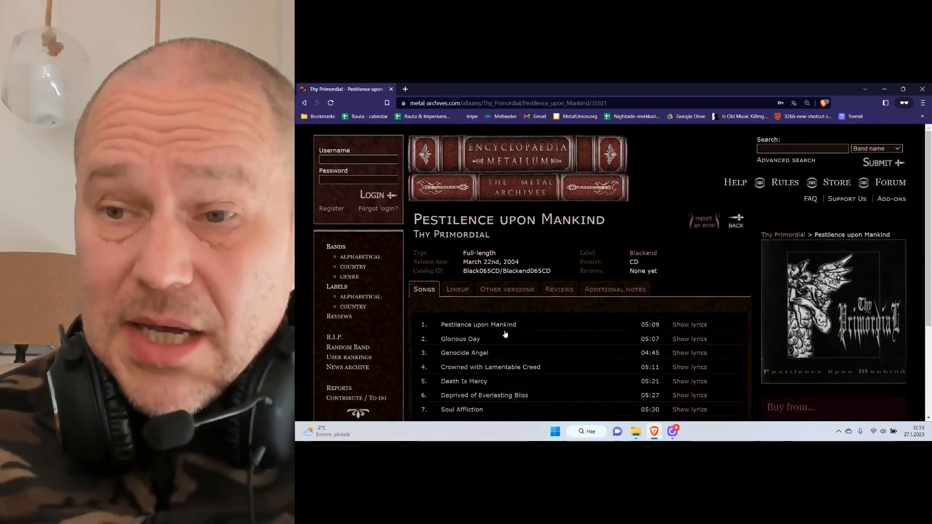